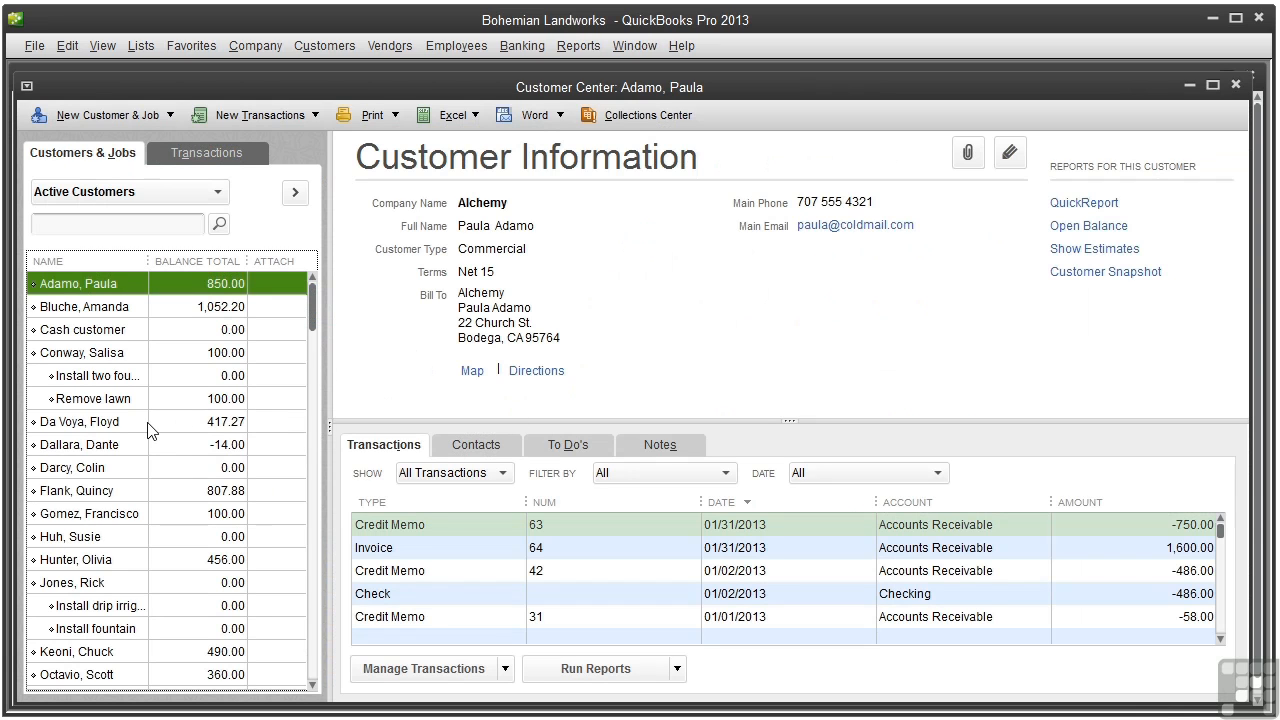
click(80, 421)
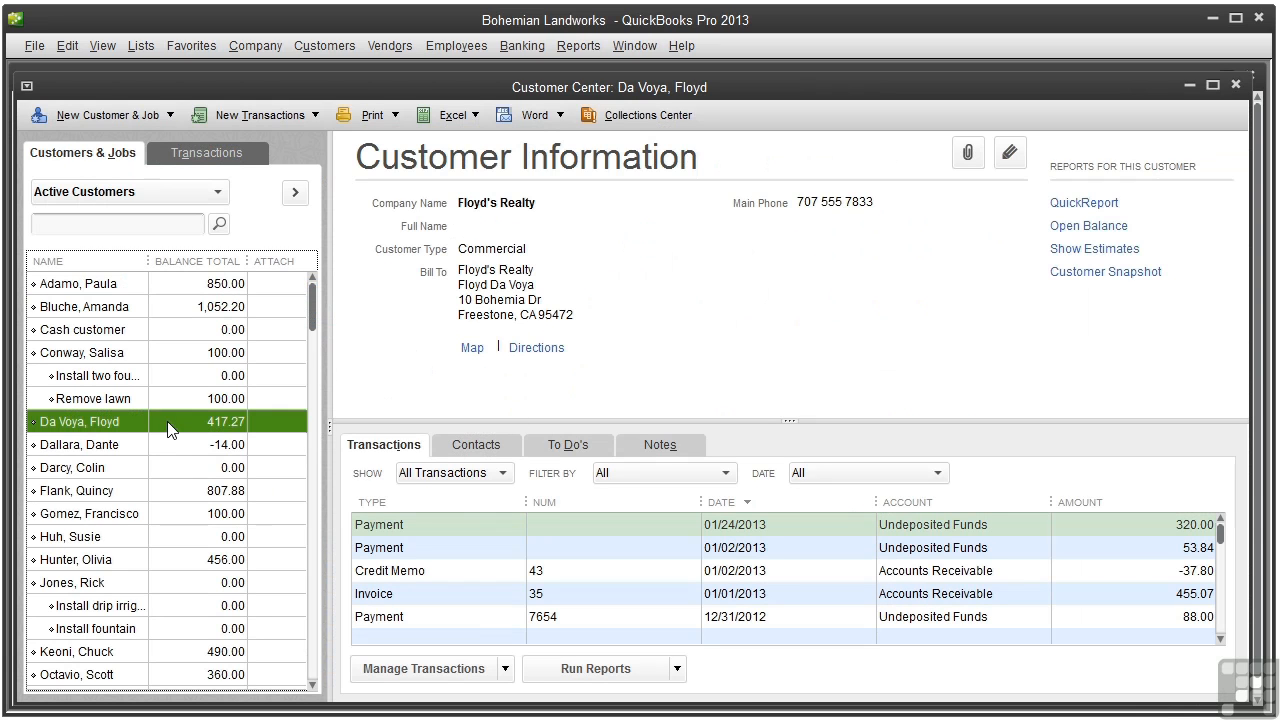
mouse_move(1065, 200)
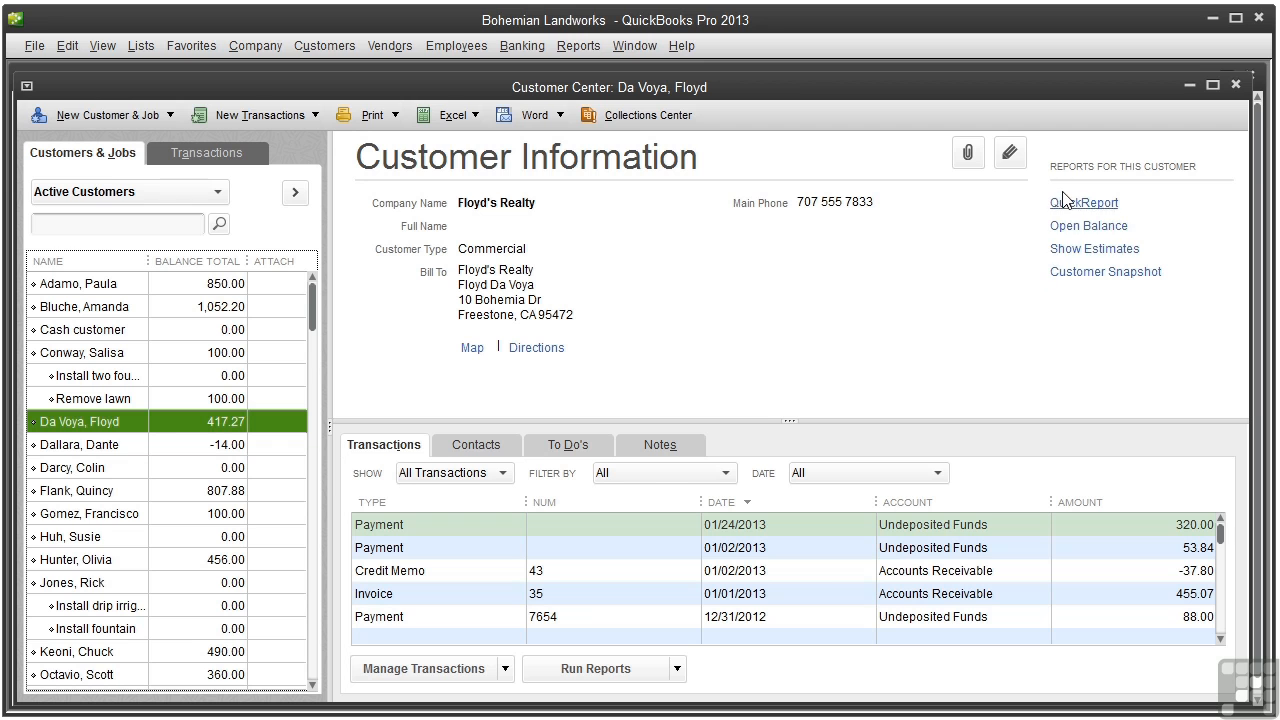
mouse_move(1085, 208)
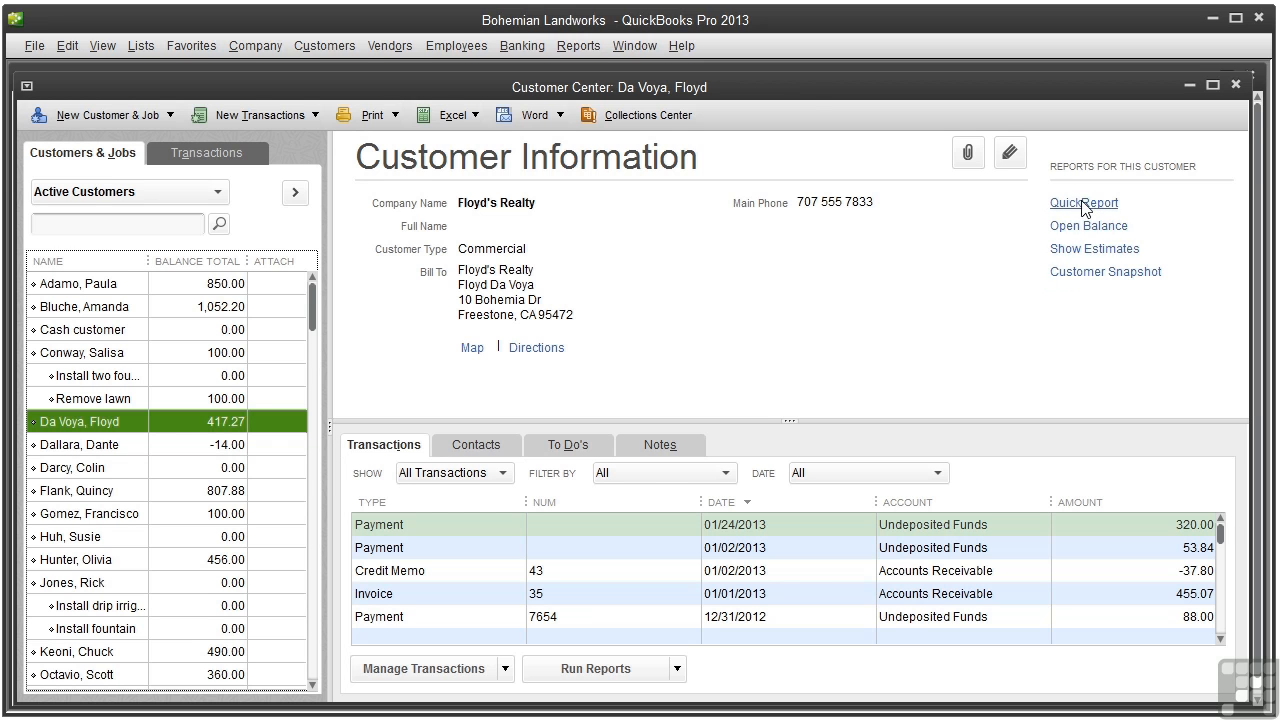
click(1082, 203)
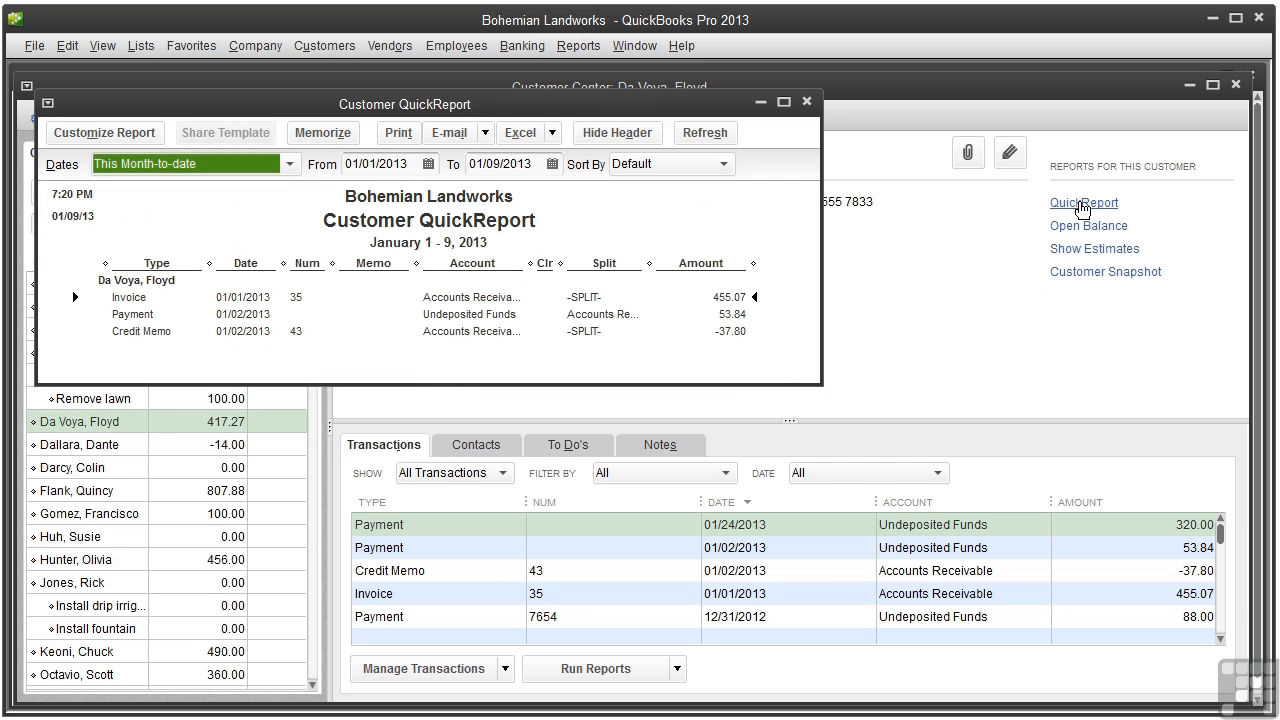
mouse_move(912, 166)
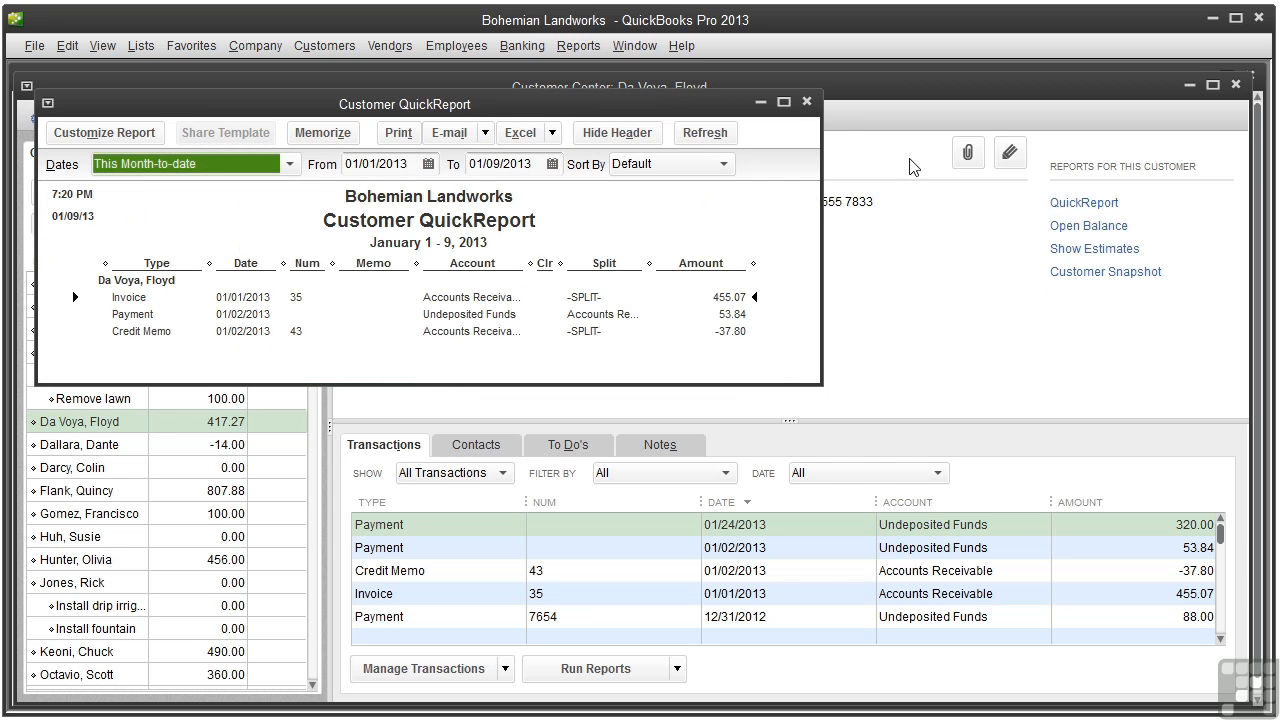
click(1089, 225)
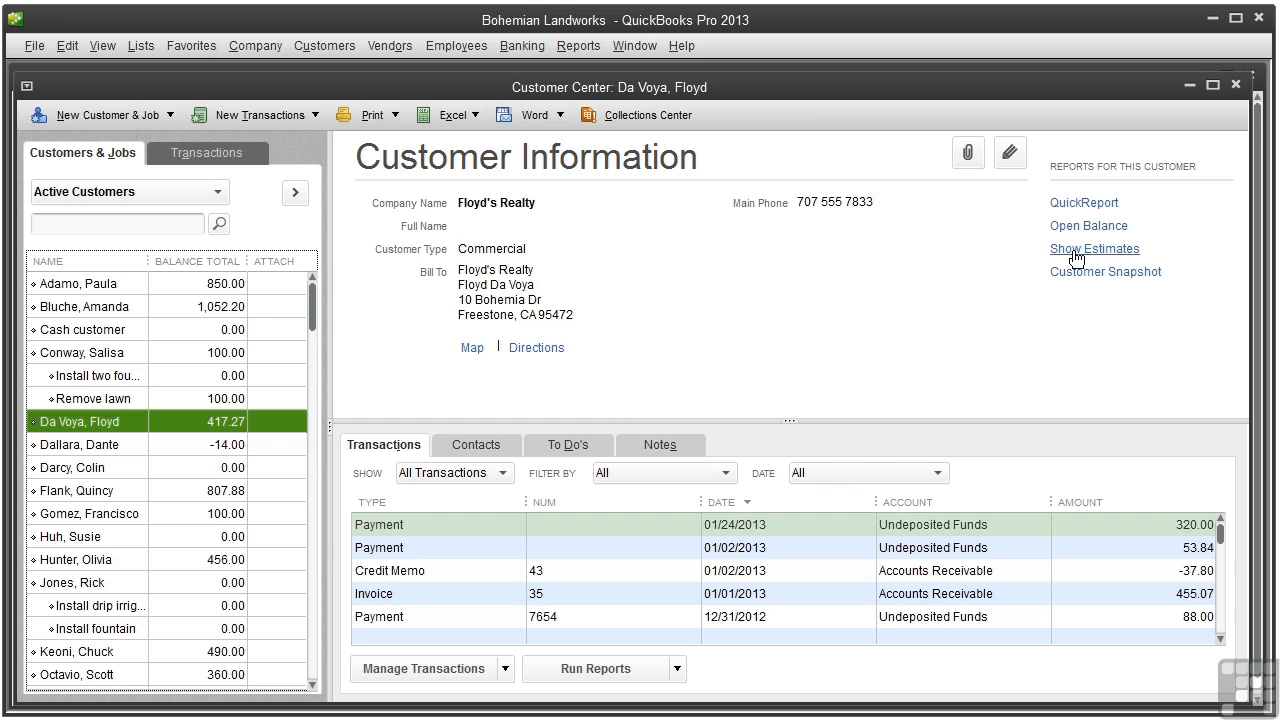
click(1093, 248)
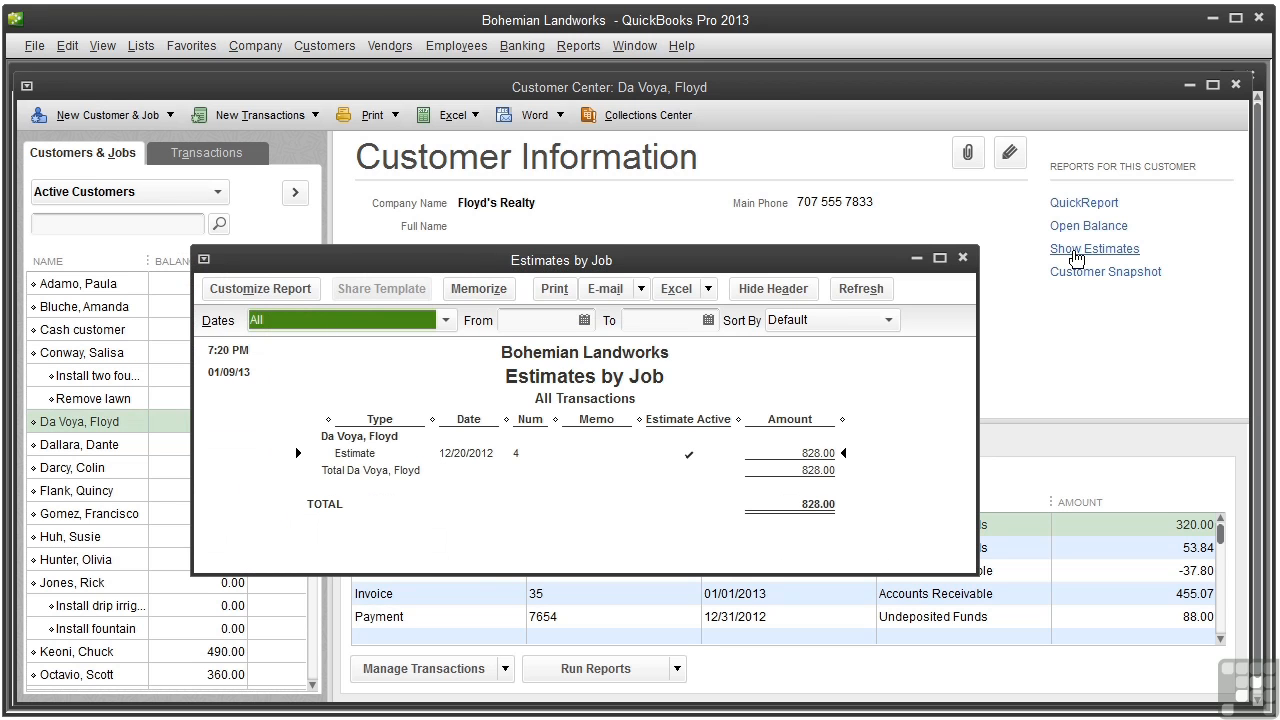
click(962, 257)
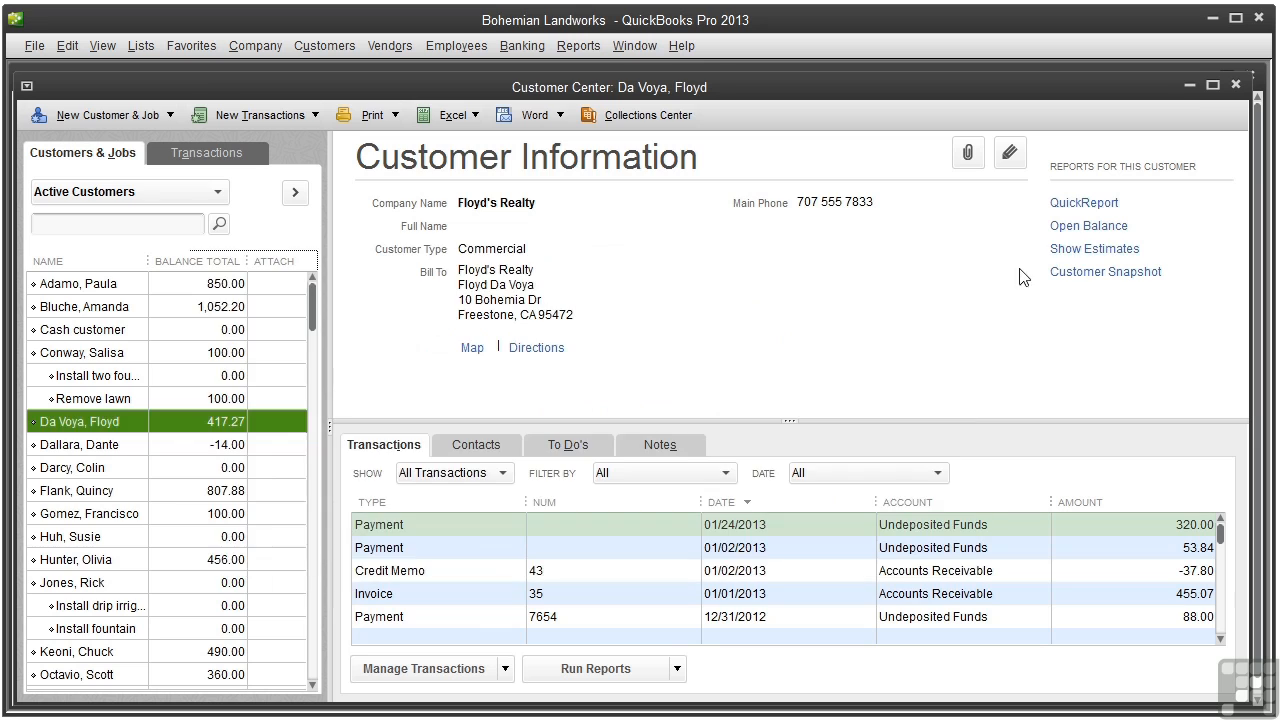
click(1105, 271)
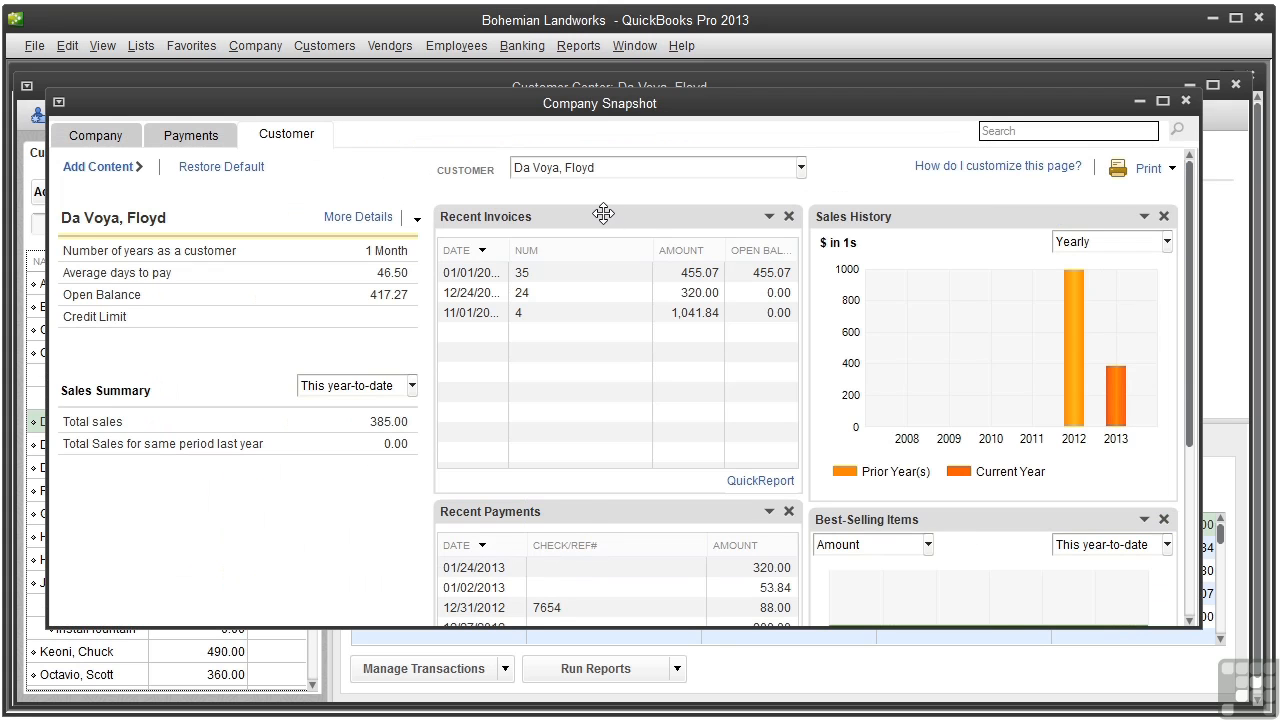
mouse_move(595, 517)
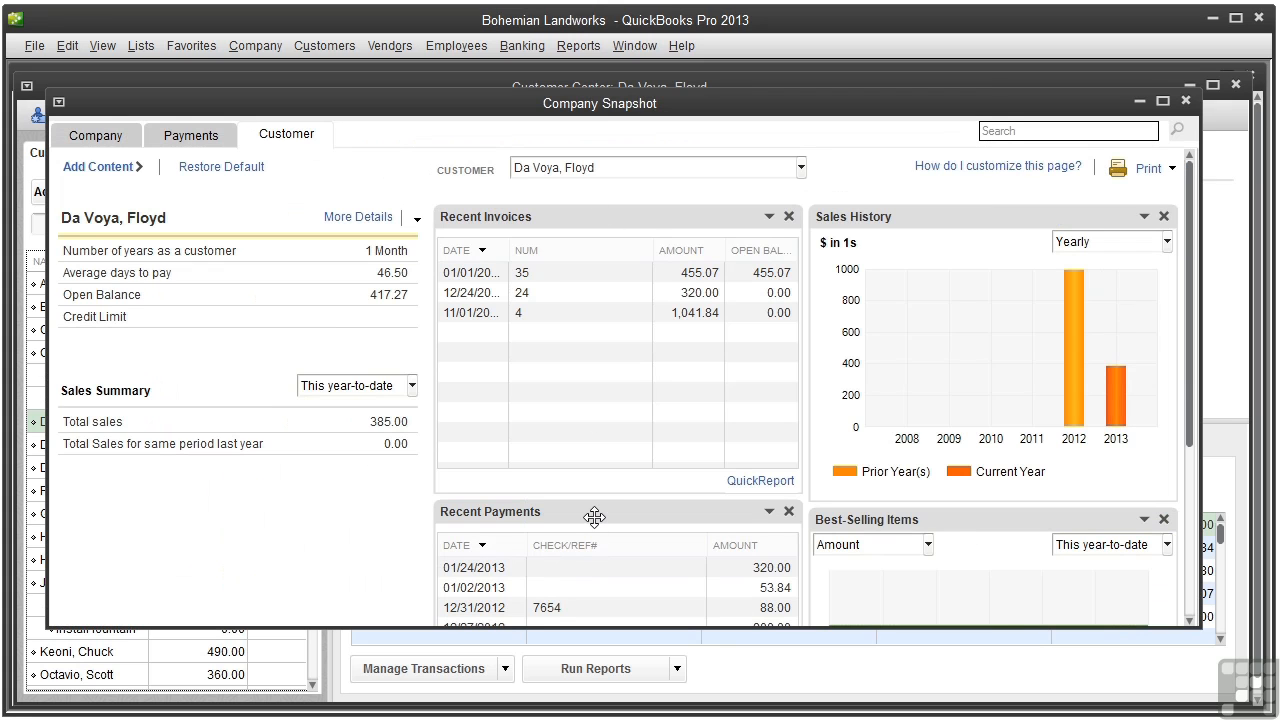
mouse_move(950, 286)
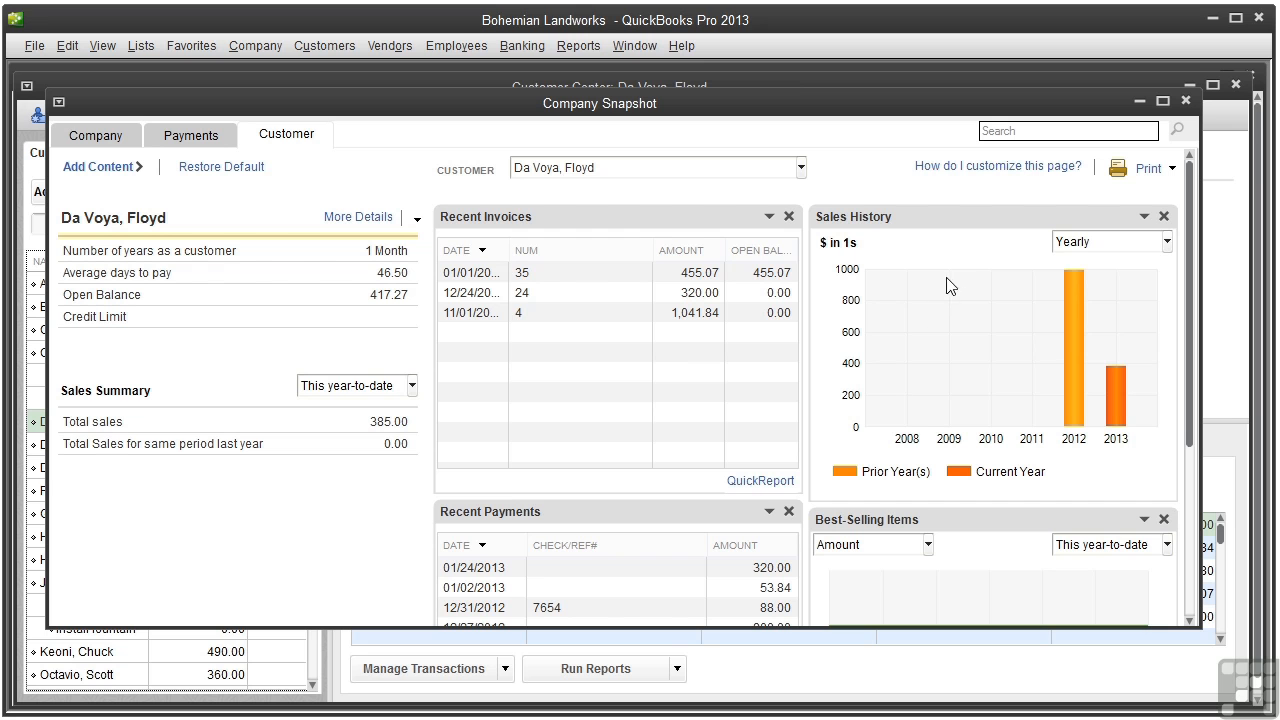
scroll(down, 3)
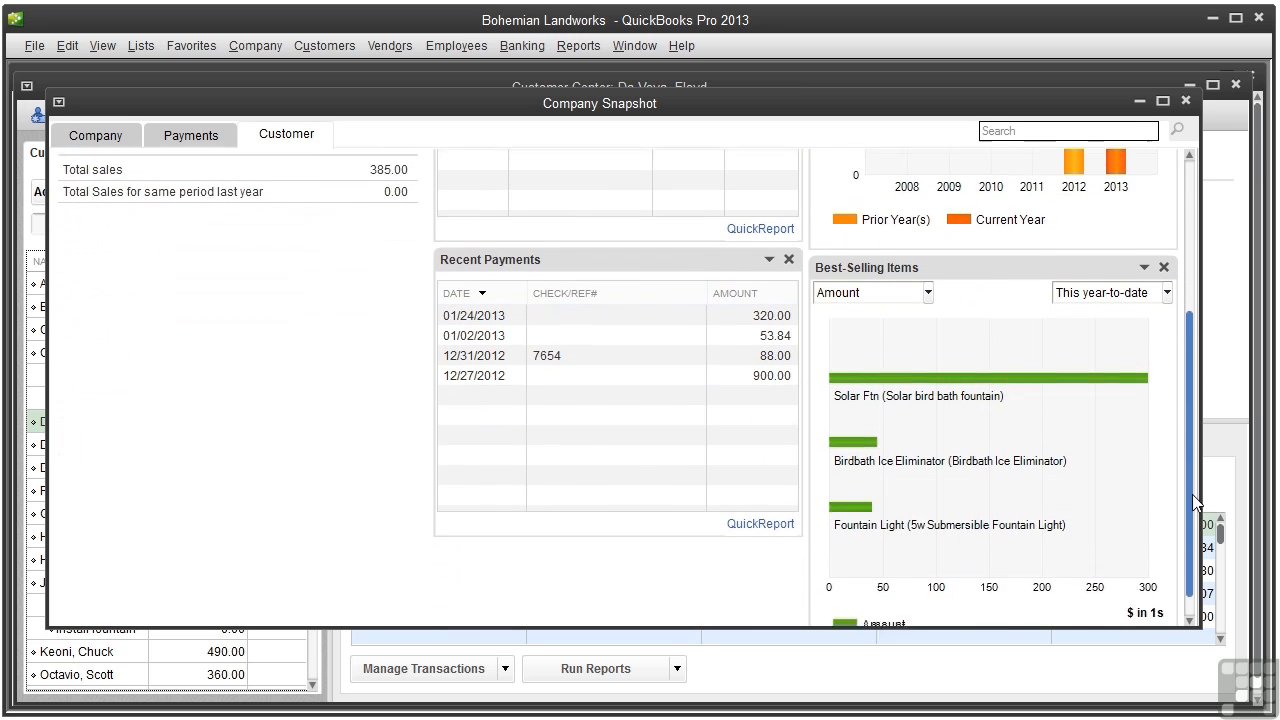
scroll(up, 3)
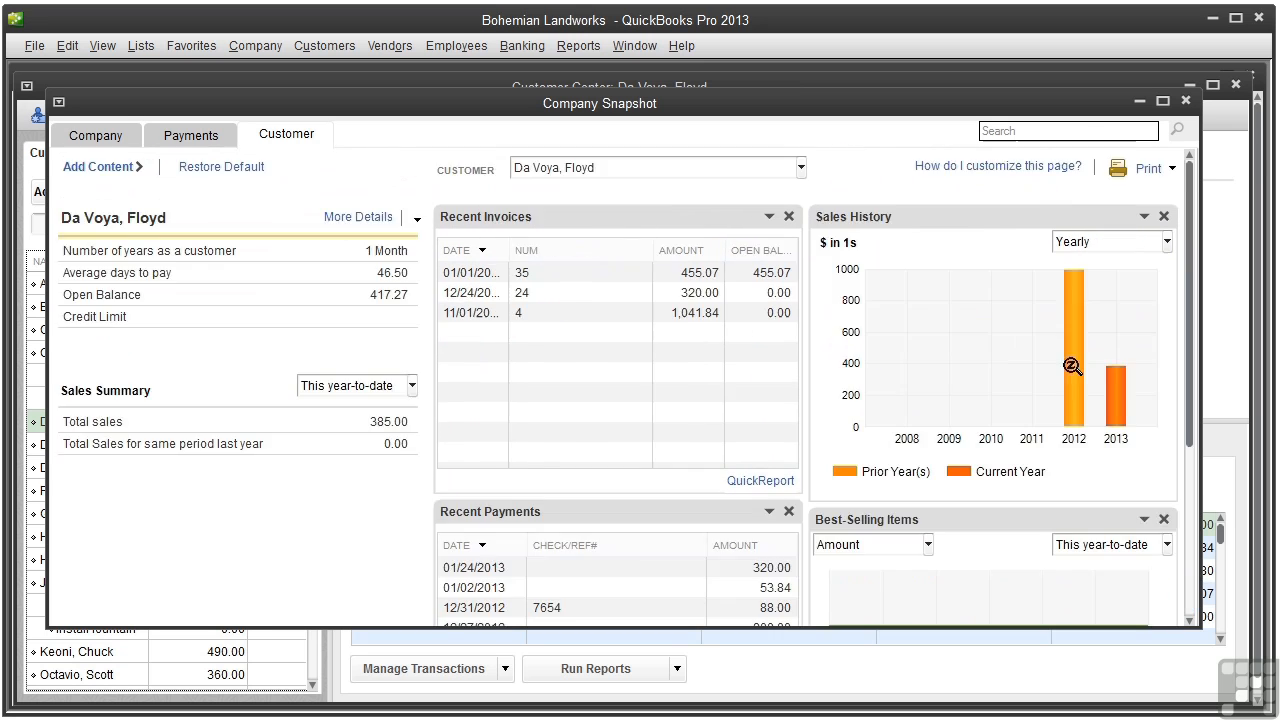
mouse_move(246, 327)
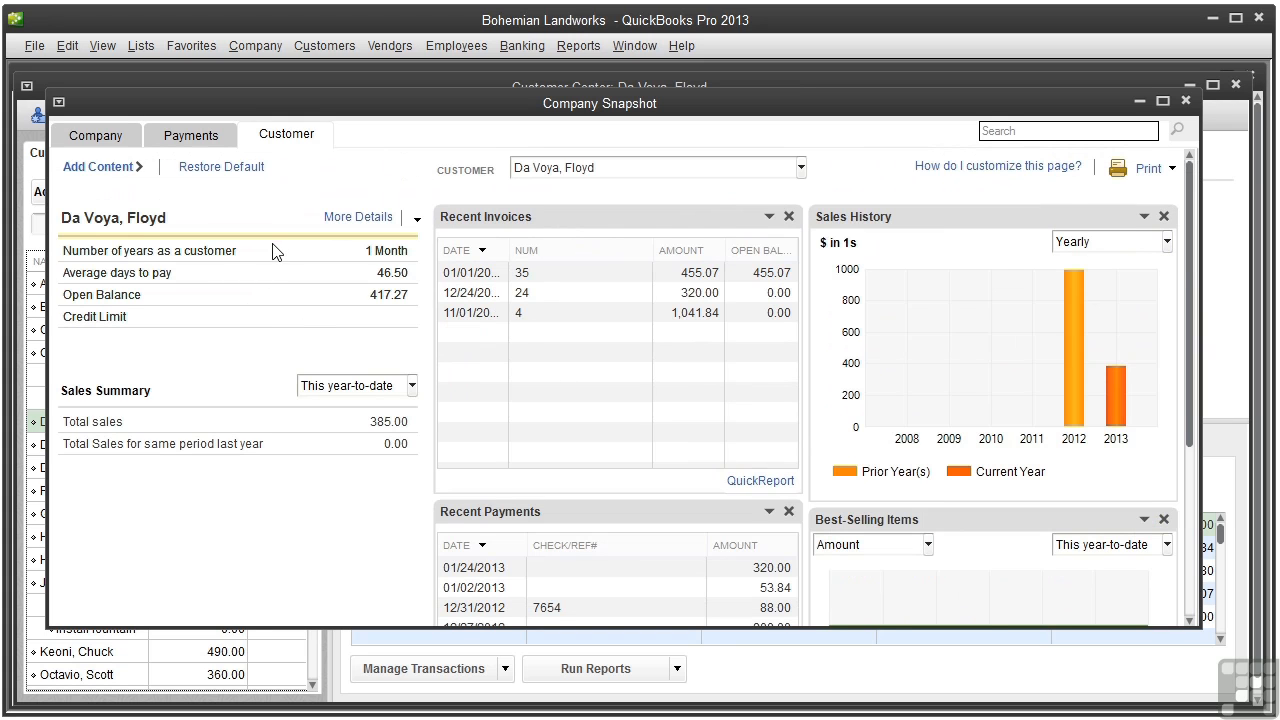
mouse_move(258, 382)
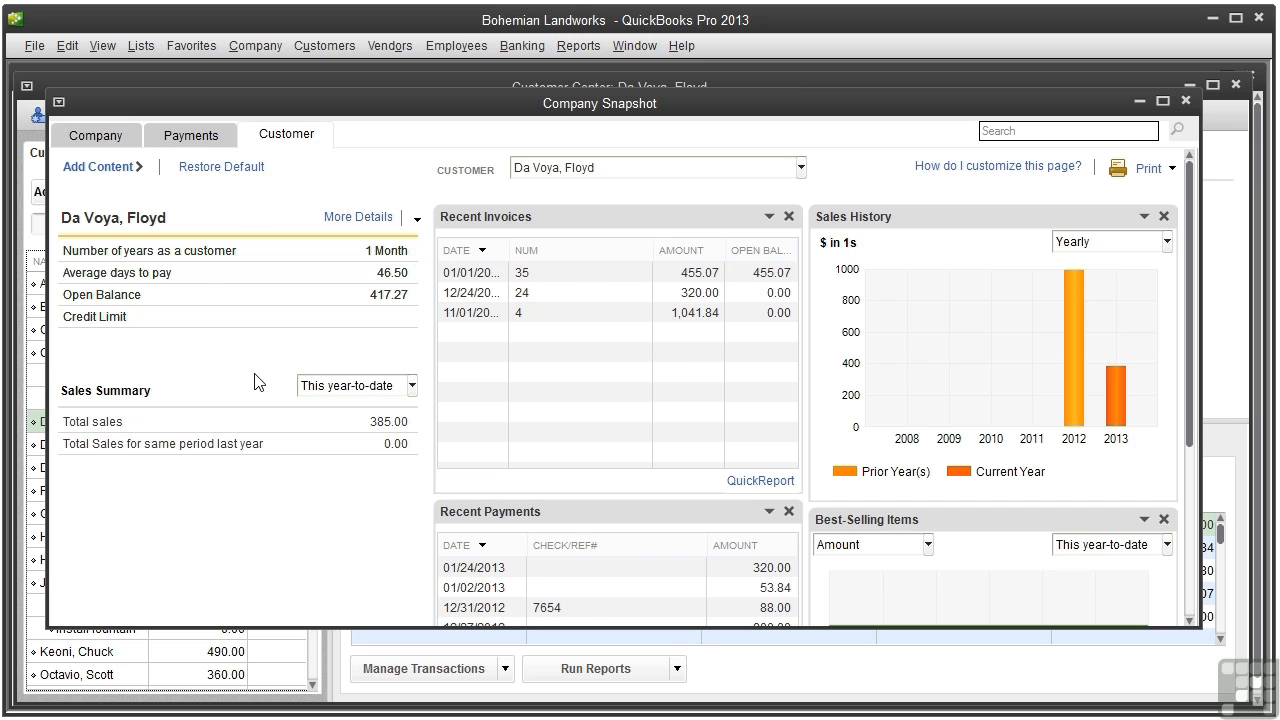
mouse_move(1188, 103)
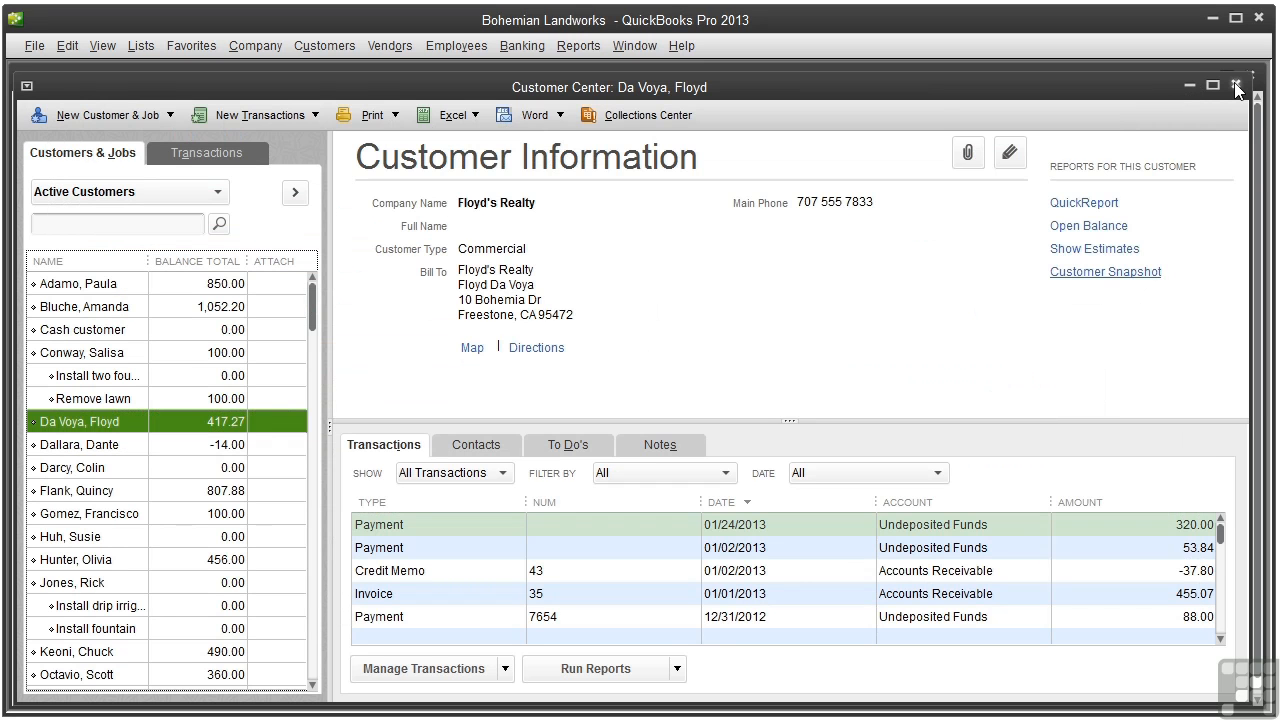
- Close the Customer Center and launch the Report Center from the Reports menu
click(1237, 85)
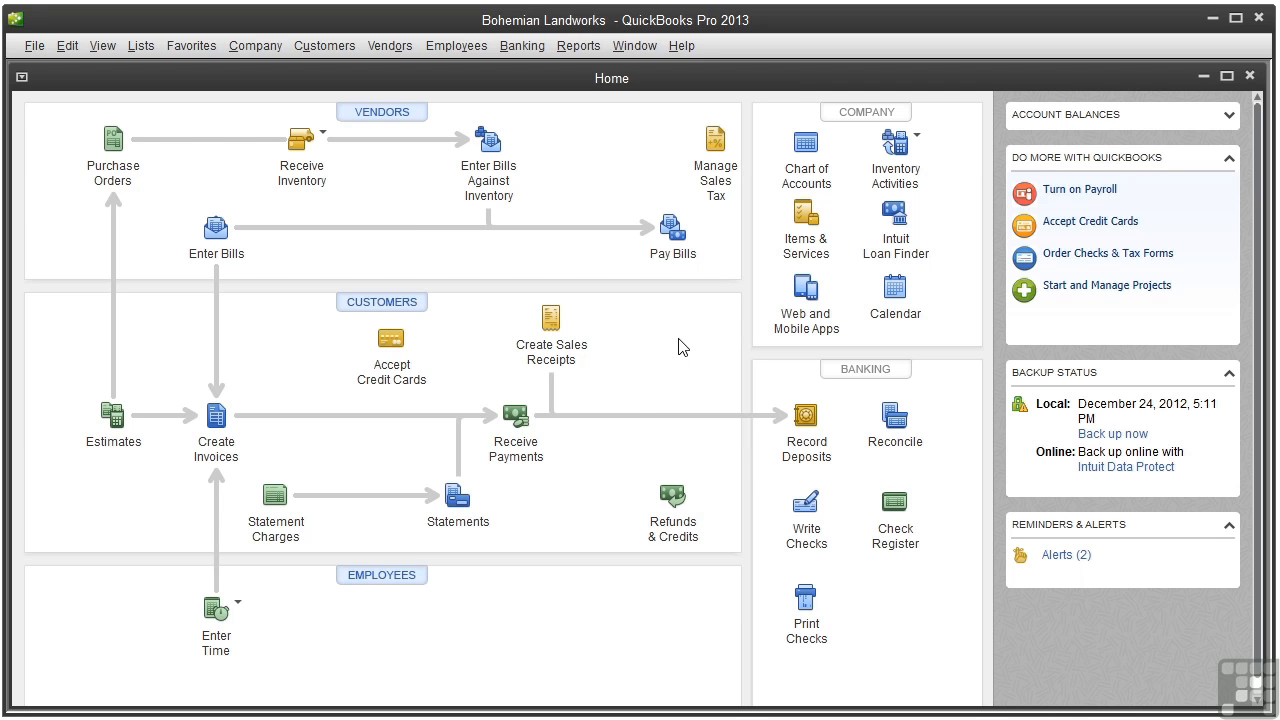
mouse_move(631, 281)
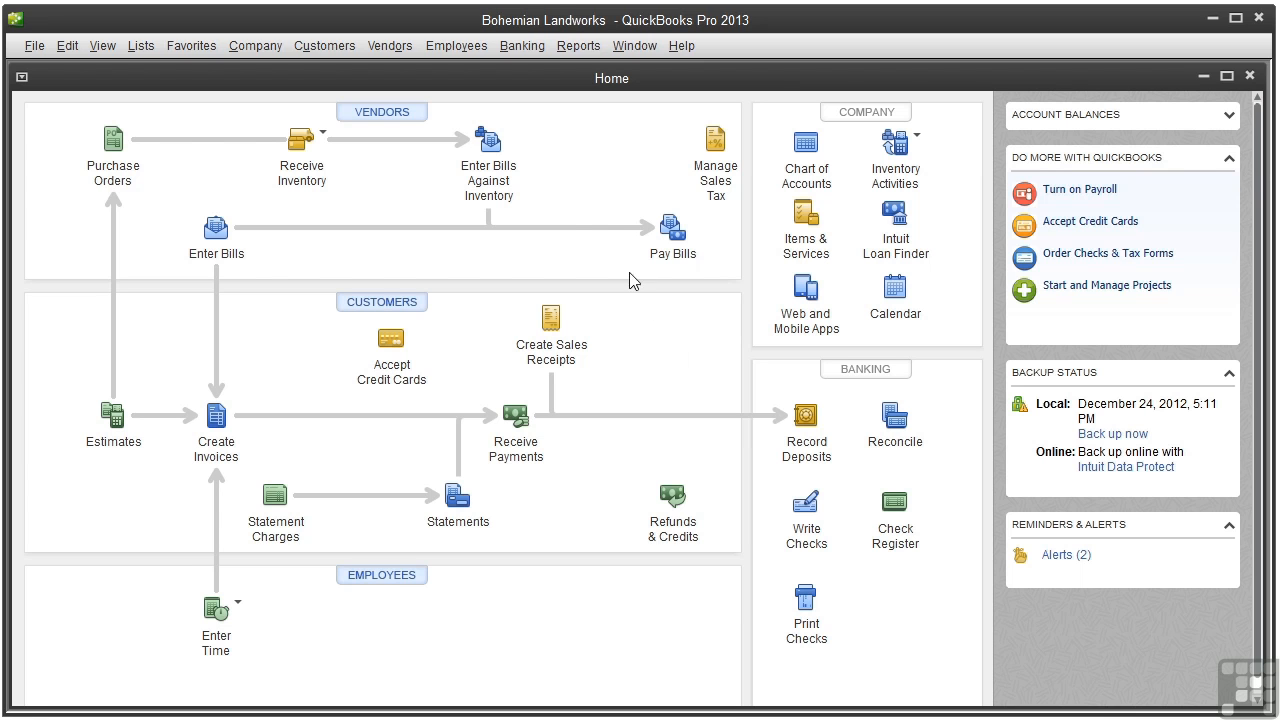
click(578, 45)
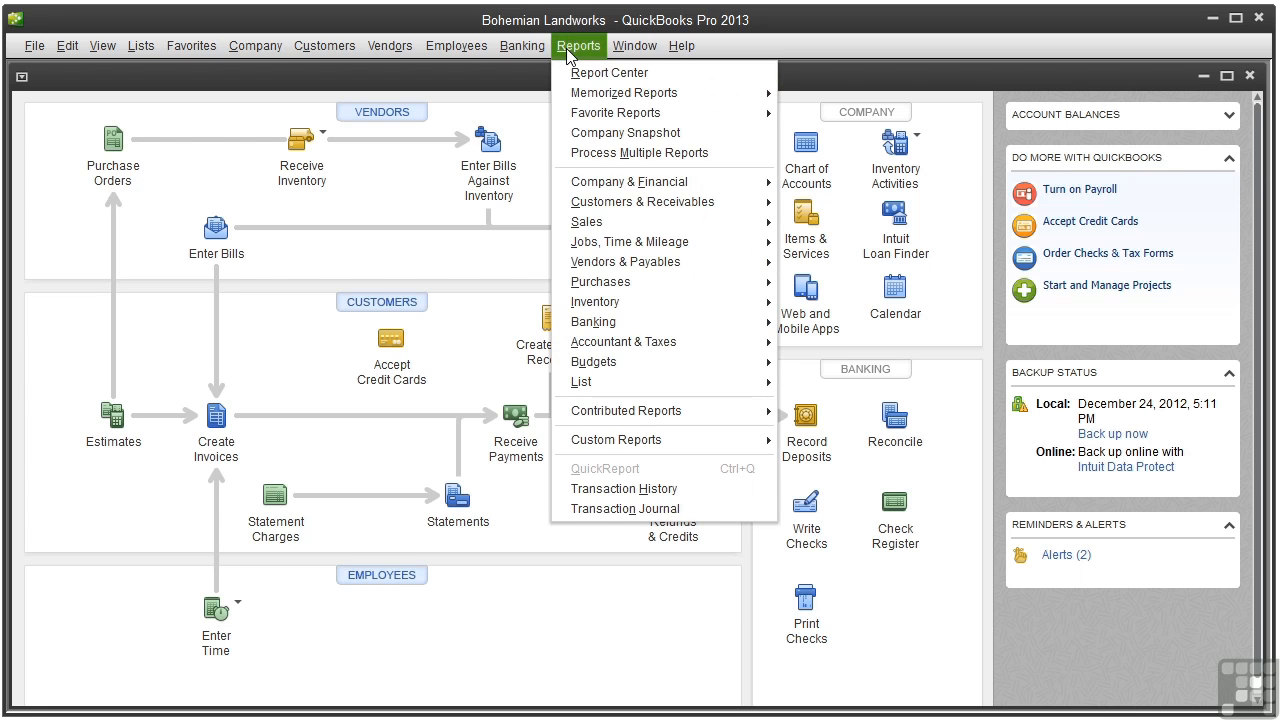
click(610, 72)
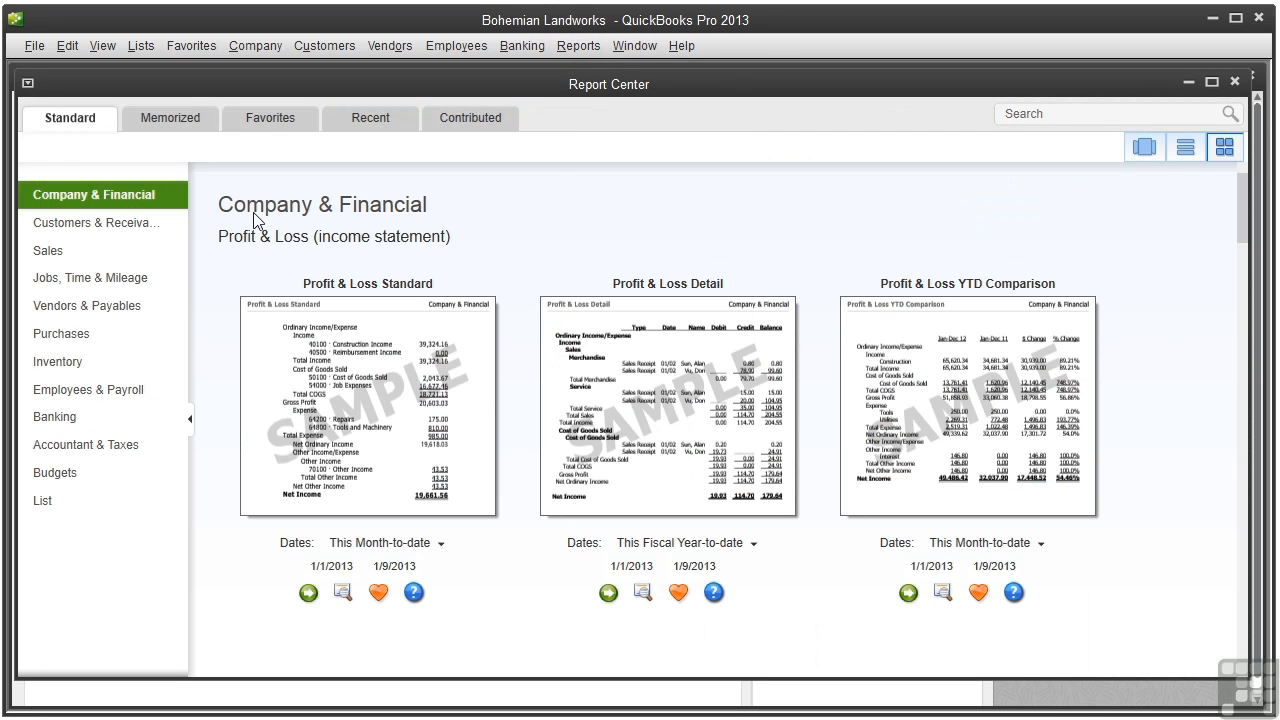
- Switch the Report Center to the Customers & Receivables category
click(95, 223)
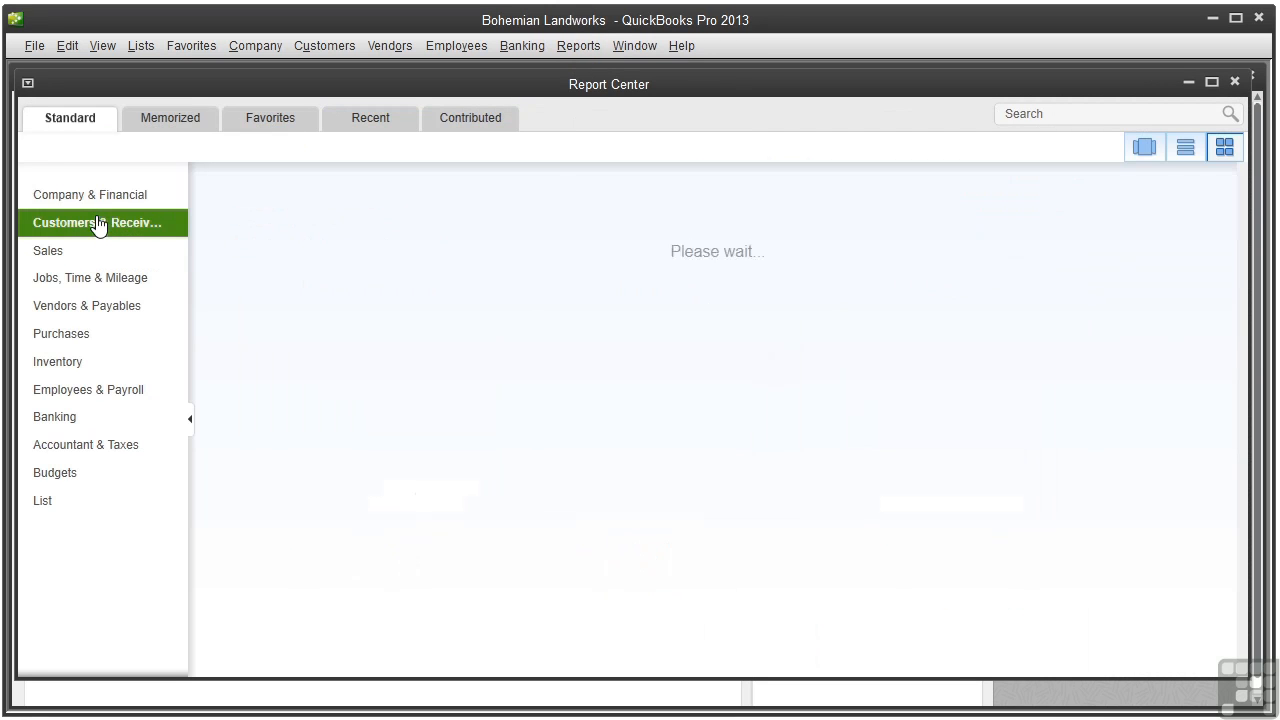
click(98, 223)
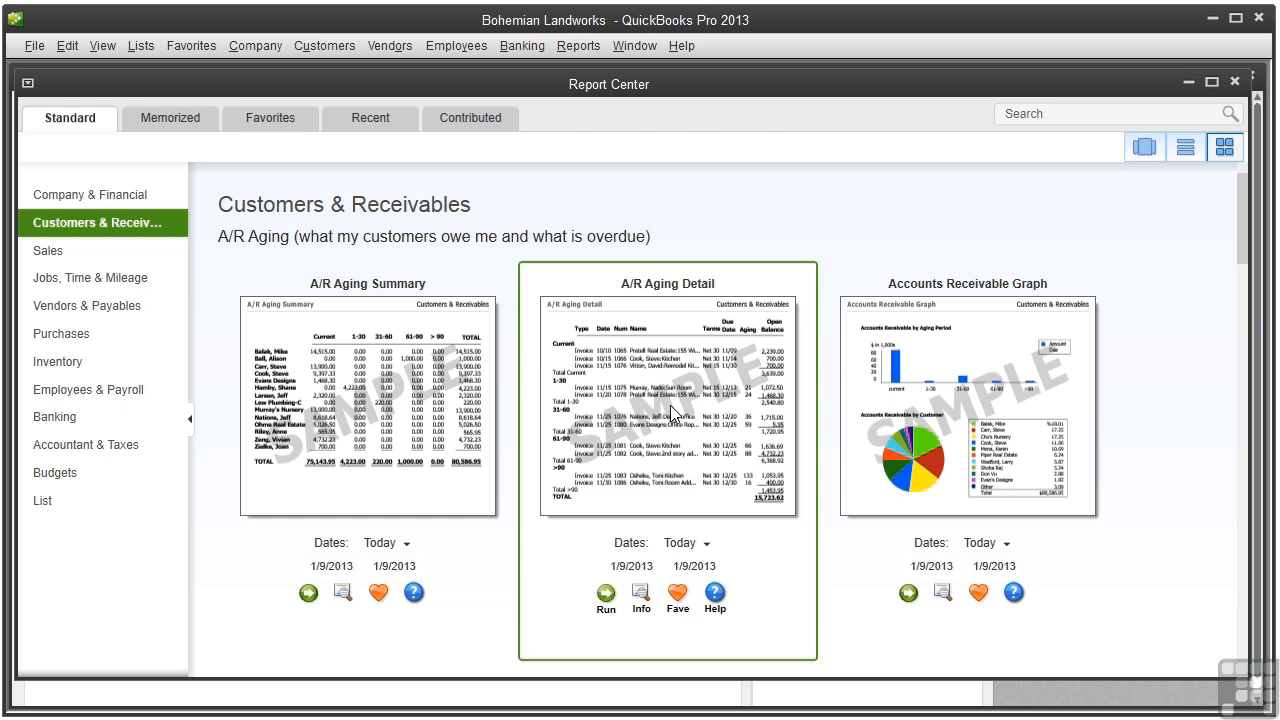
- Scroll down to Open Invoices, Collections Report and Average Days to Pay
scroll(down, 3)
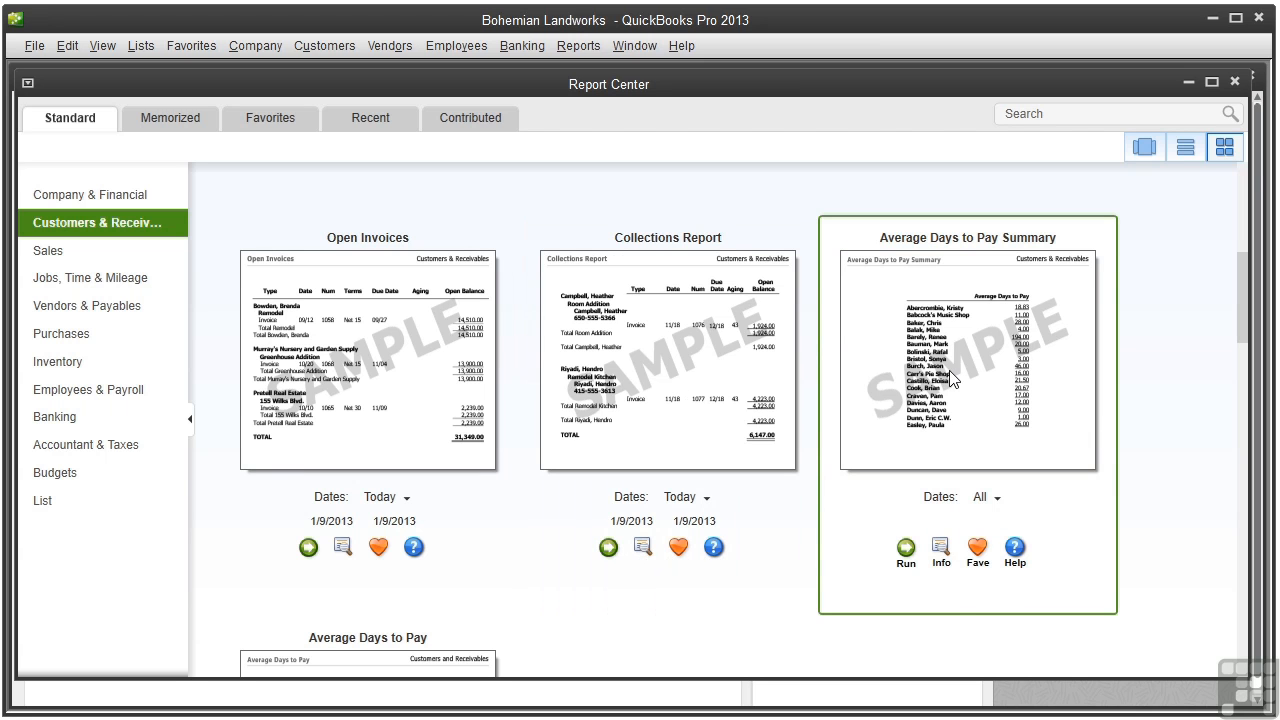
mouse_move(945, 388)
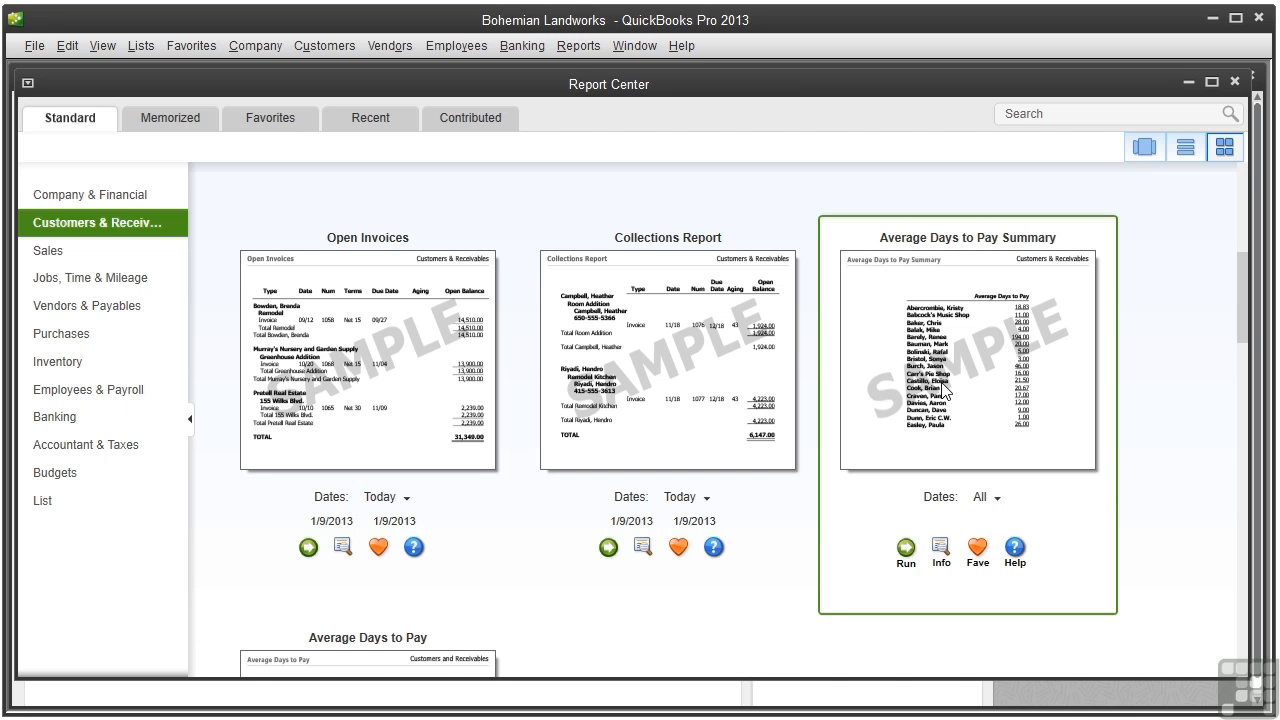
- Scroll to the Customer Balance section and select the Customer Balance Detail preview
scroll(down, 3)
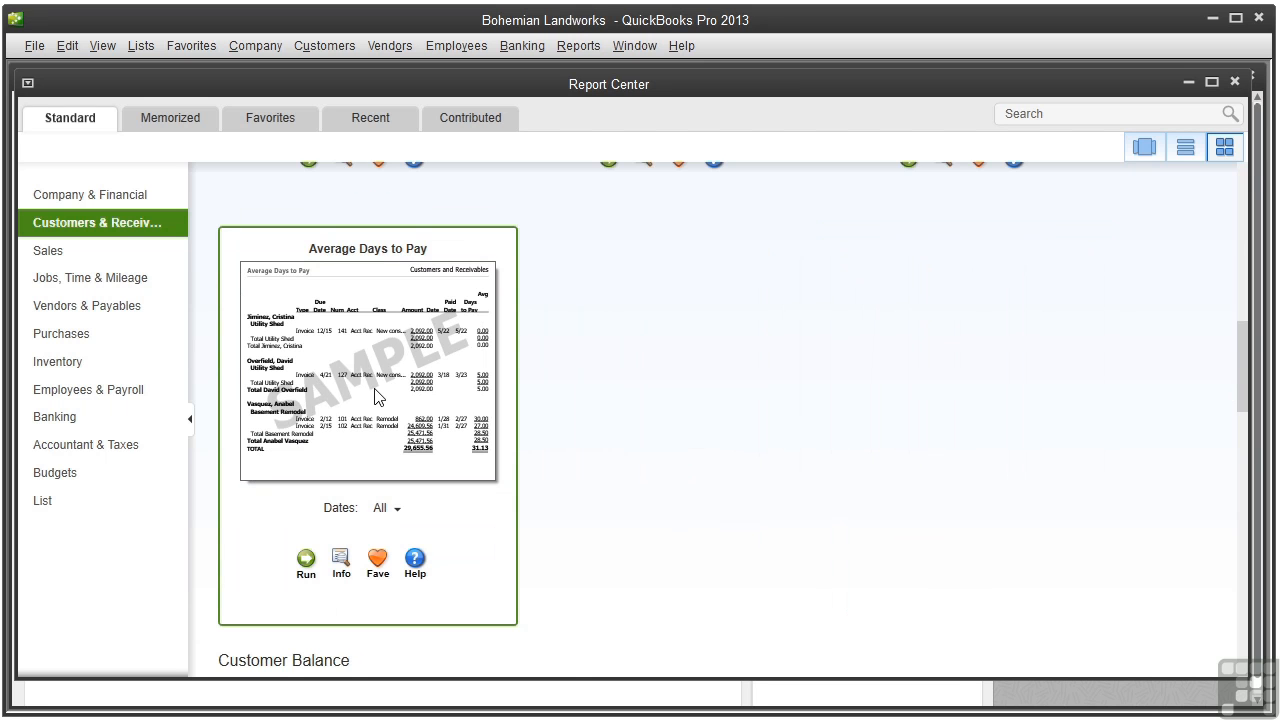
scroll(down, 3)
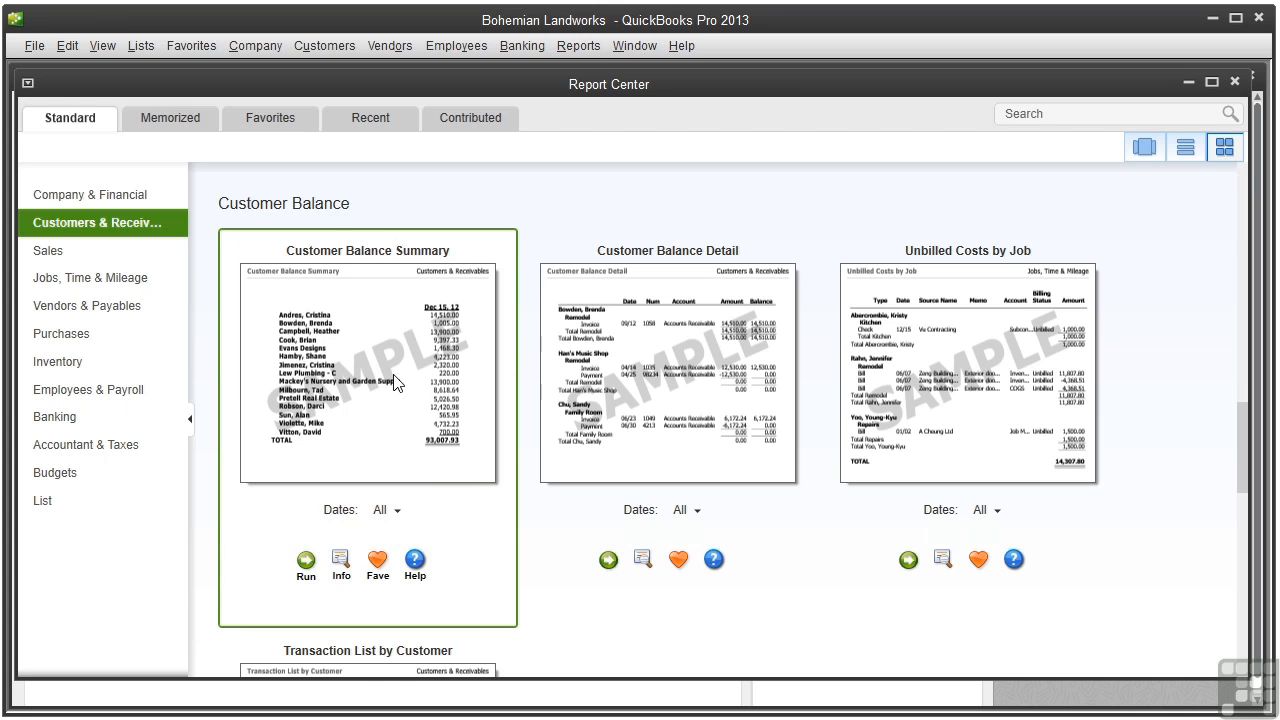
click(668, 375)
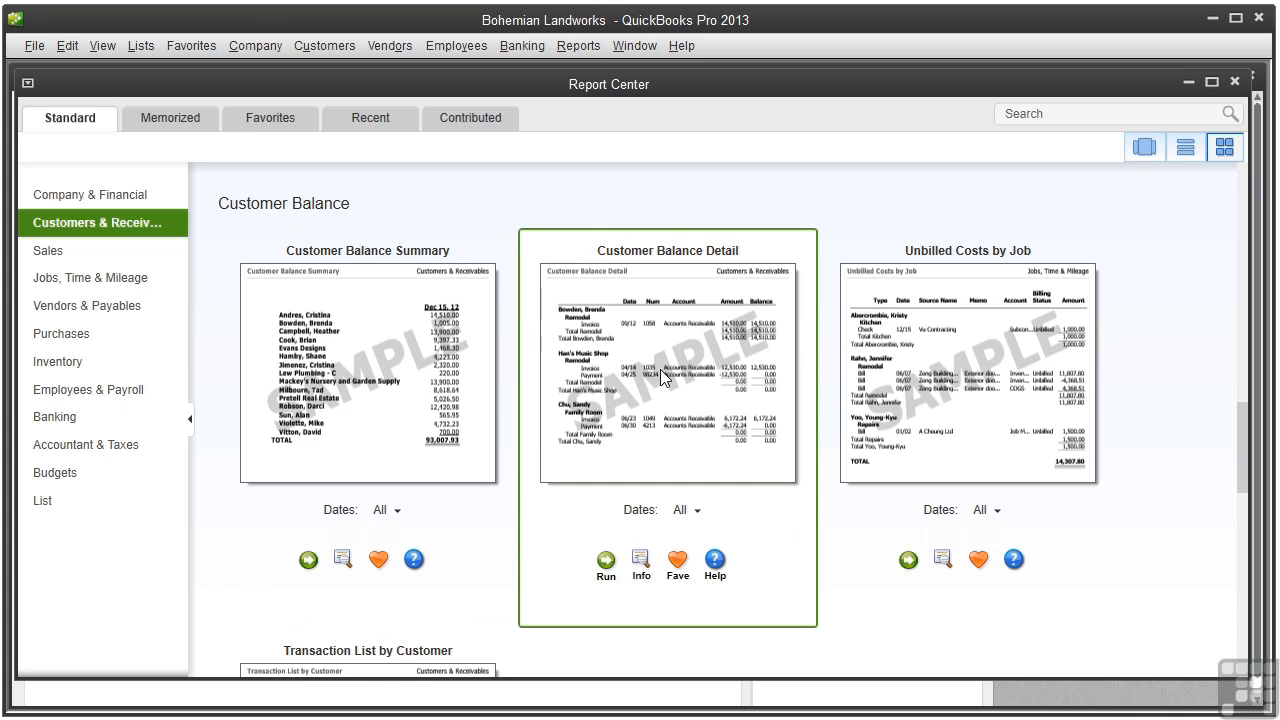